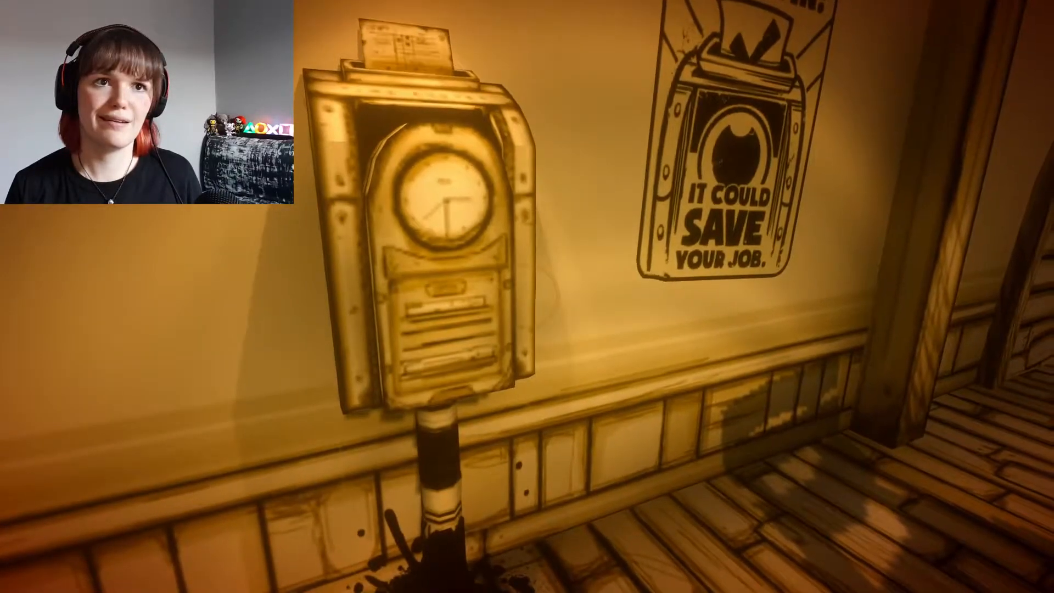
mouse_move(527, 297)
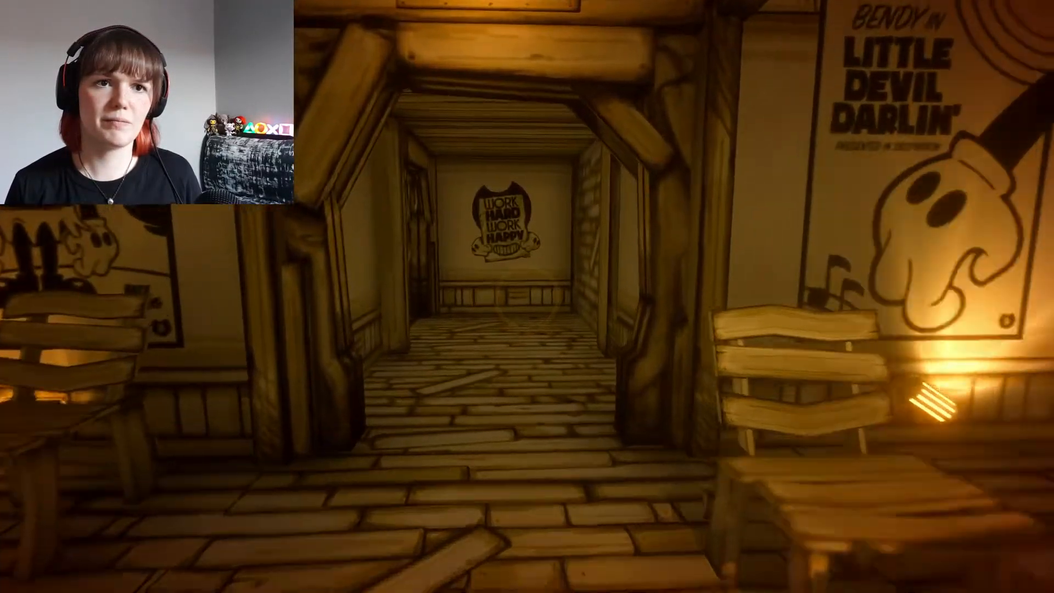